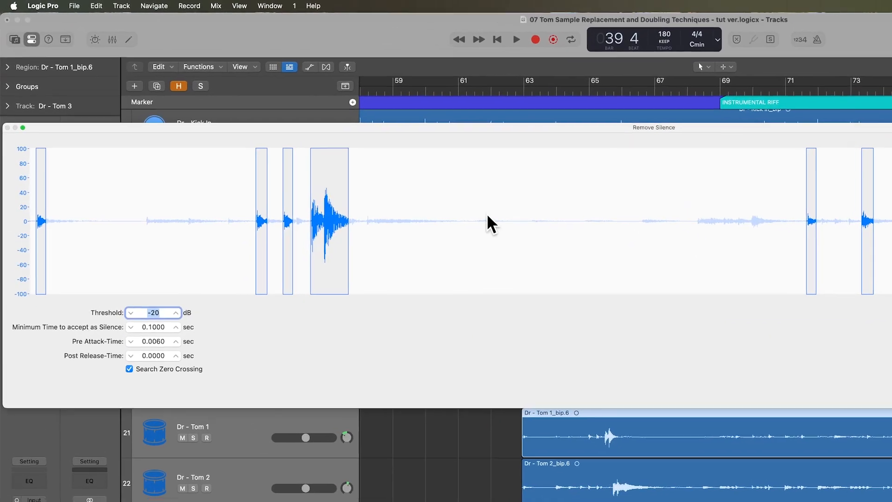
- Close the Remove Silence dialog, leaving Tom 1–3 split into short hit regions
{"action": "left_click", "coordinate": [176, 312]}
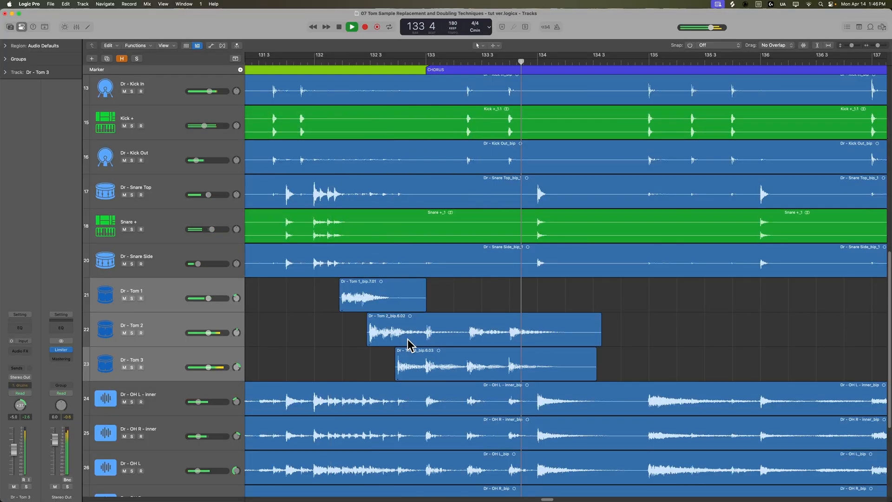
- Select the full-length Tom 1, Tom 2 and Tom 3 regions spanning the song
{"action": "left_click", "coordinate": [352, 27]}
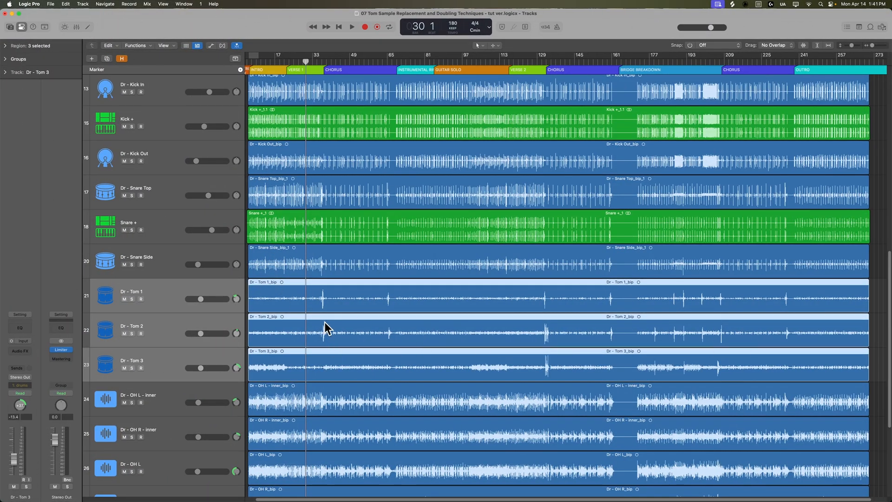
{"action": "mouse_move", "coordinate": [604, 341]}
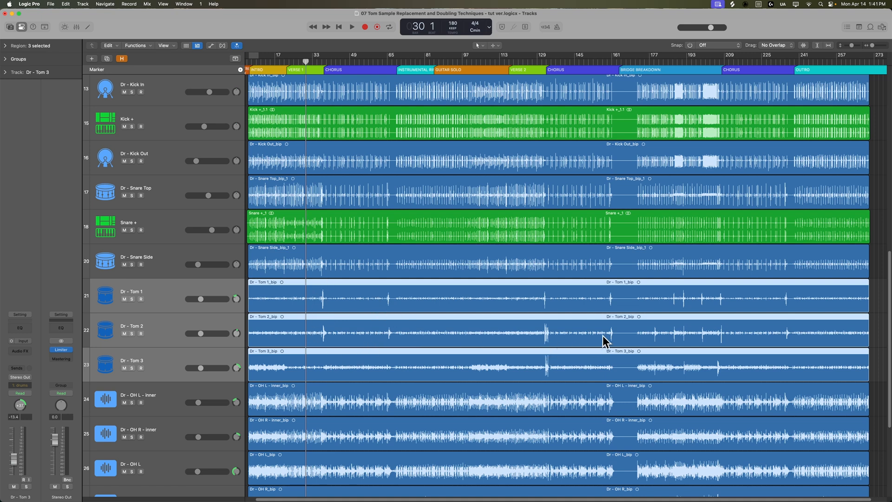
{"action": "mouse_move", "coordinate": [796, 340]}
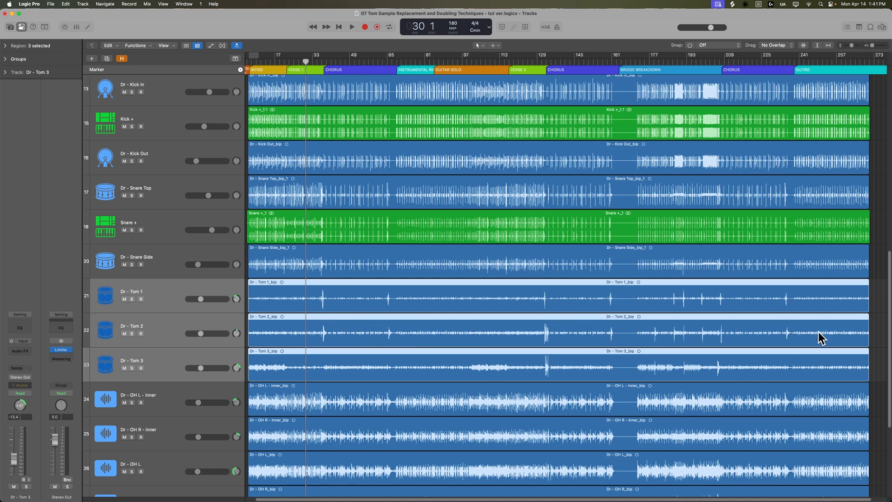
{"action": "mouse_move", "coordinate": [794, 316]}
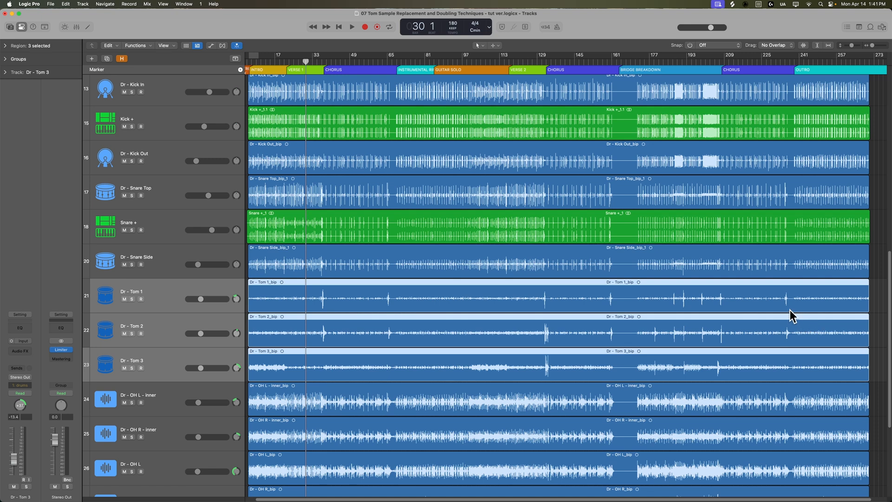
{"action": "mouse_move", "coordinate": [505, 302]}
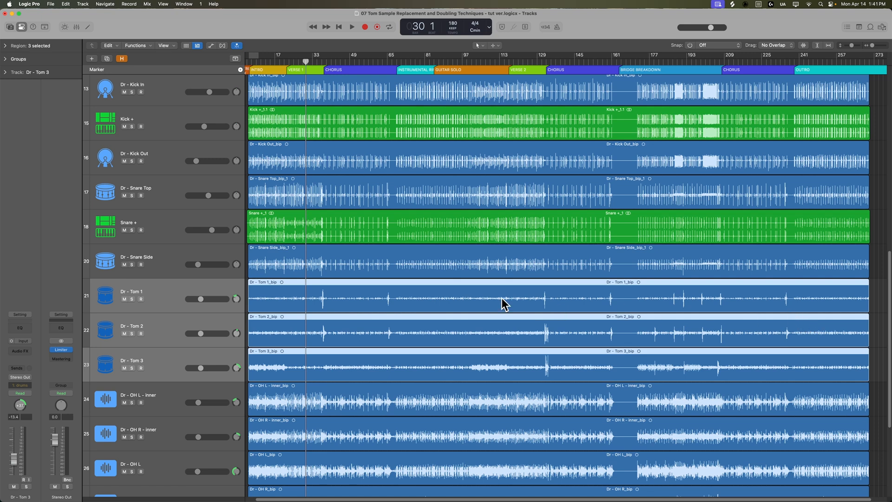
{"action": "mouse_move", "coordinate": [498, 309]}
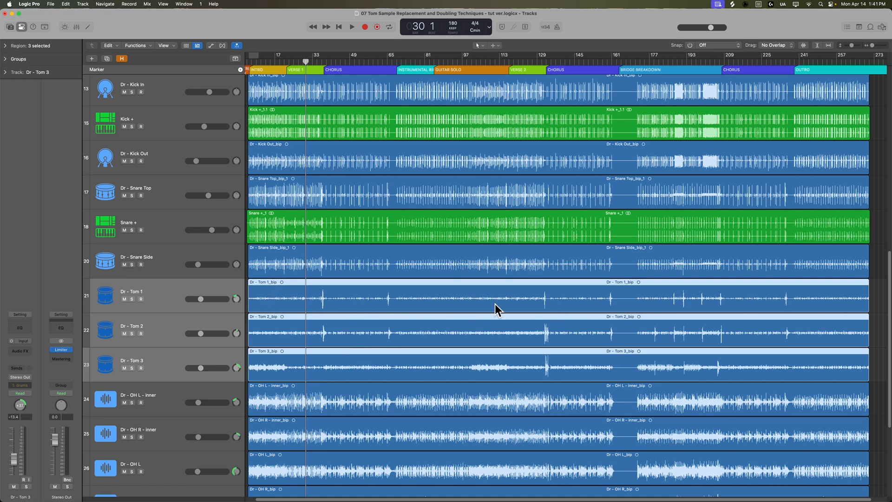
{"action": "mouse_move", "coordinate": [243, 82]}
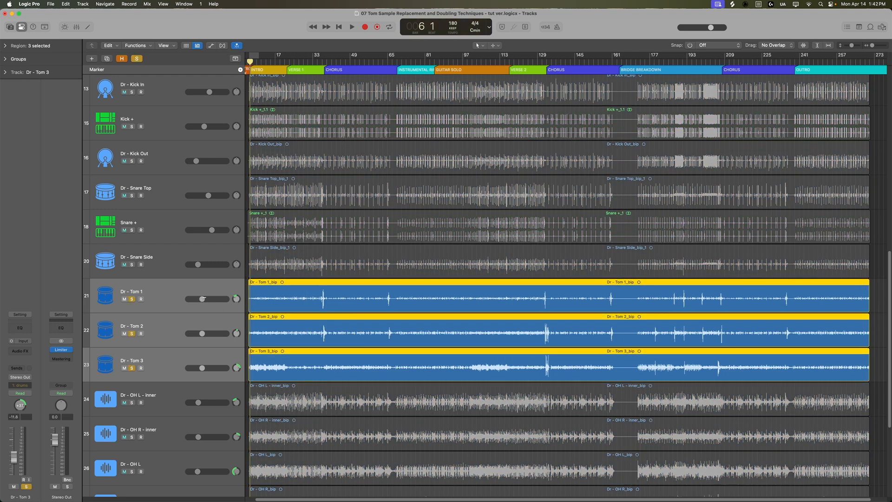
- Play back the soloed toms, then mute and unmute the tom tracks to compare
{"action": "left_click", "coordinate": [352, 27]}
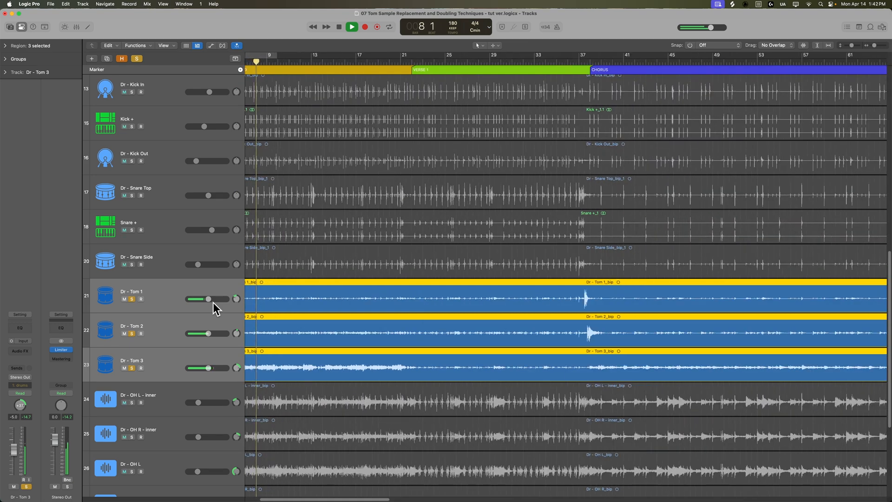
{"action": "left_click", "coordinate": [351, 26]}
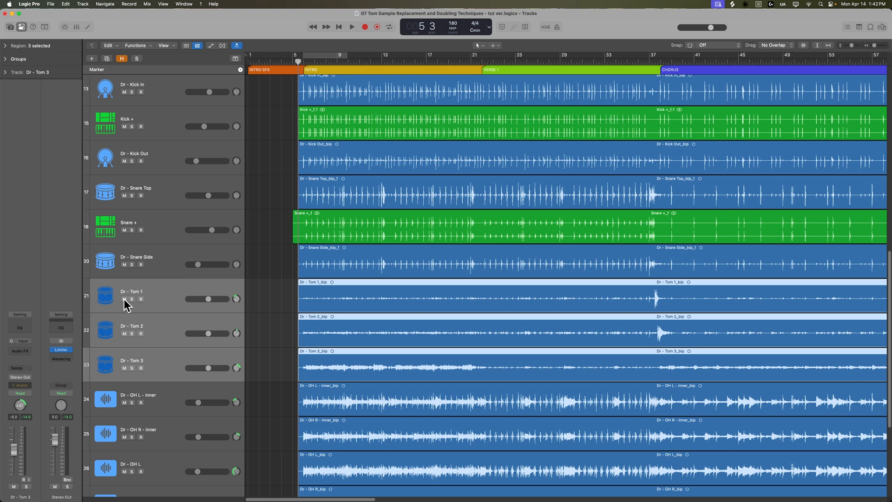
{"action": "left_click", "coordinate": [351, 27]}
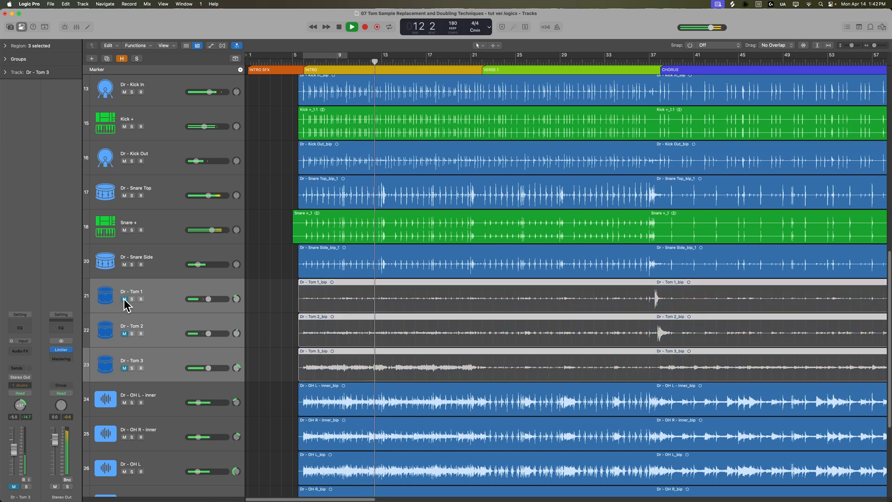
{"action": "left_click", "coordinate": [351, 27]}
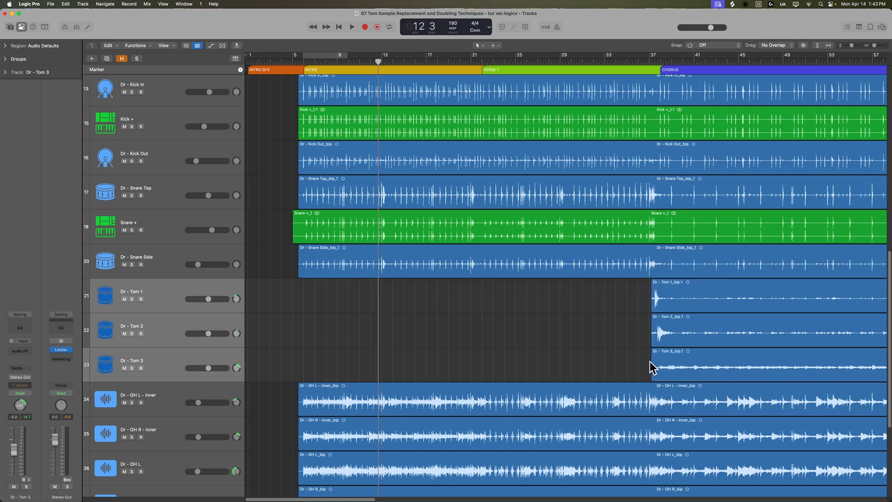
- Scroll right through the tom fills and deselect the tom regions
{"action": "scroll", "scroll_direction": "right", "scroll_amount": 3}
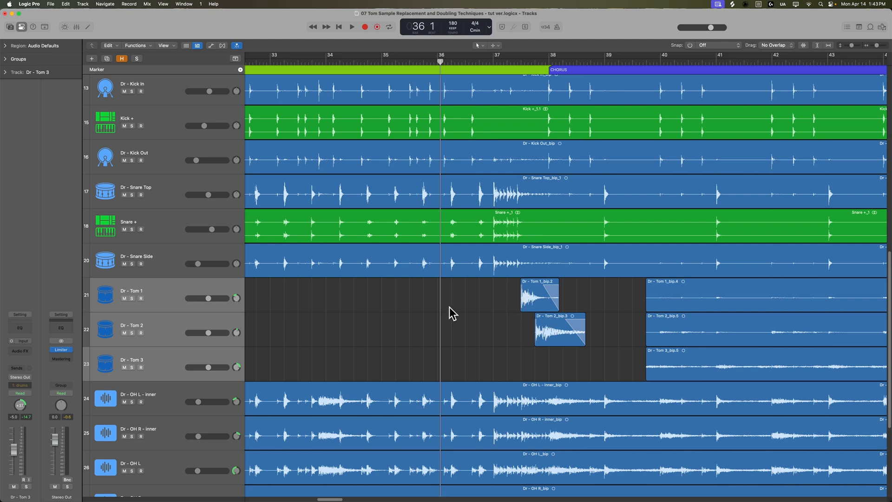
{"action": "left_click", "coordinate": [352, 27]}
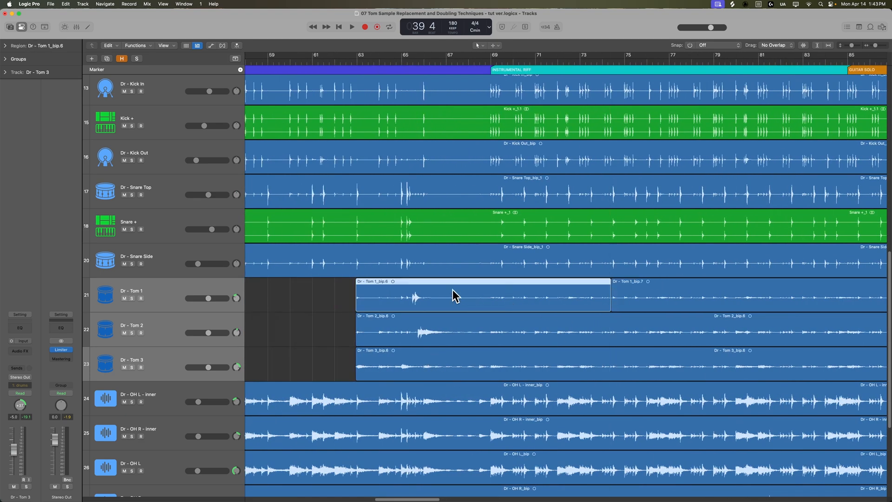
{"action": "mouse_move", "coordinate": [497, 301]}
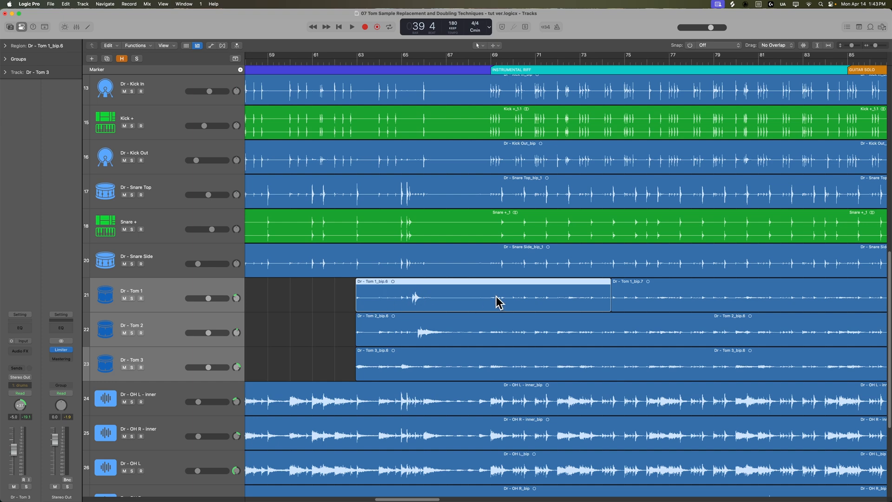
{"action": "mouse_move", "coordinate": [433, 300]}
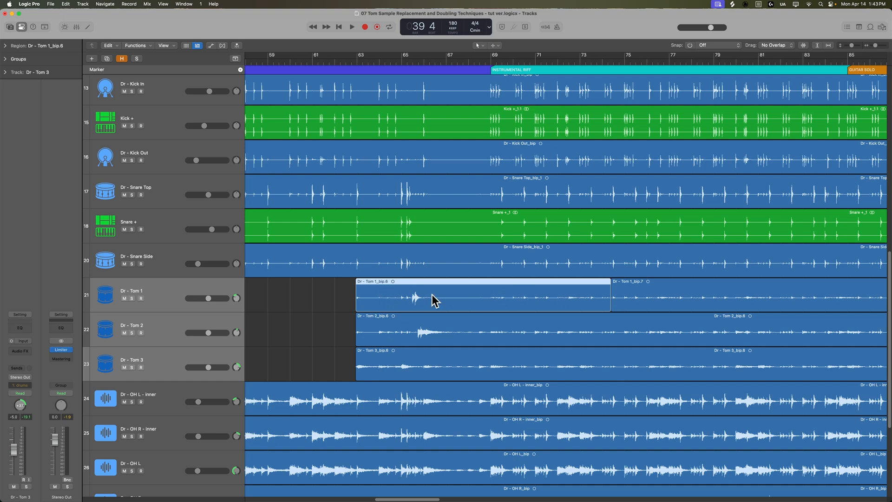
{"action": "mouse_move", "coordinate": [387, 300]}
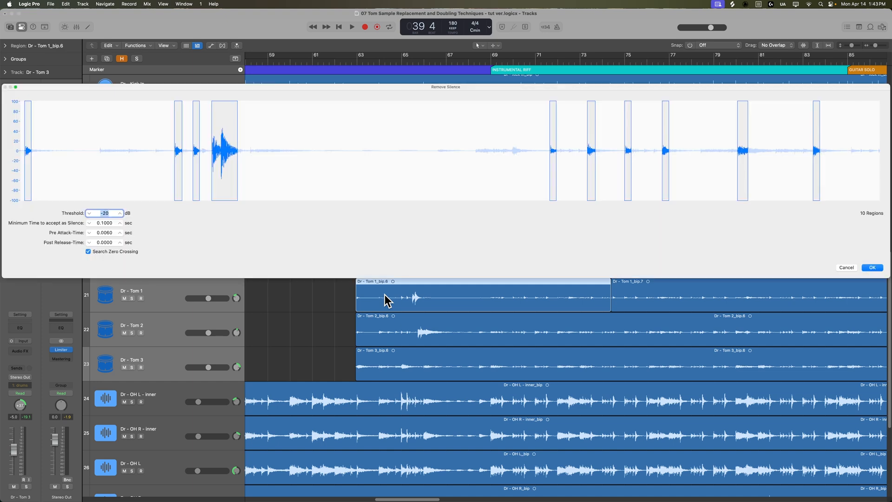
{"action": "mouse_move", "coordinate": [477, 109]}
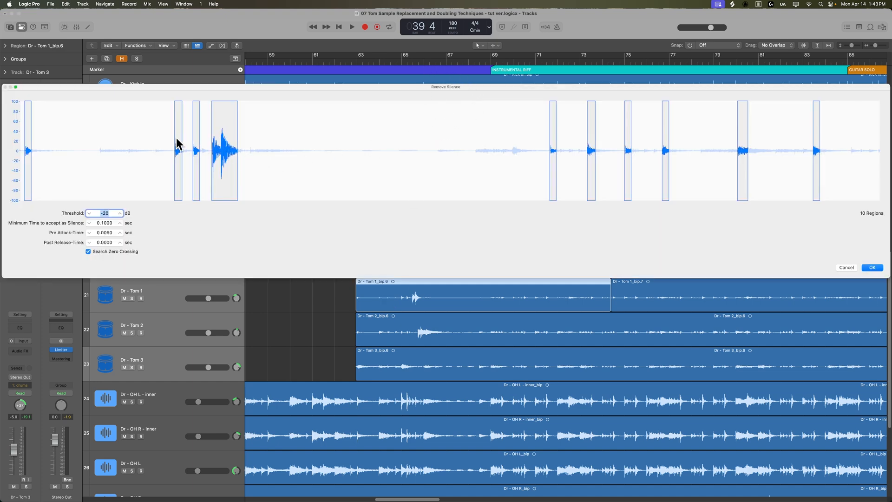
{"action": "mouse_move", "coordinate": [404, 136]}
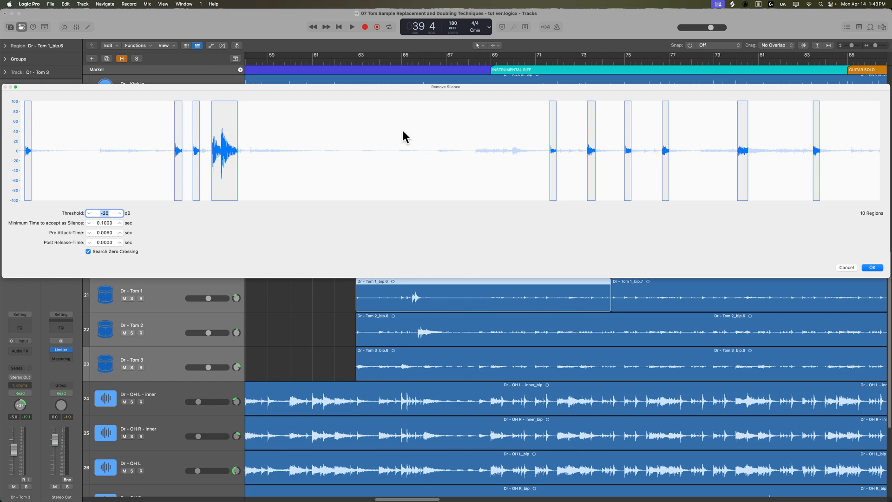
{"action": "mouse_move", "coordinate": [479, 147]}
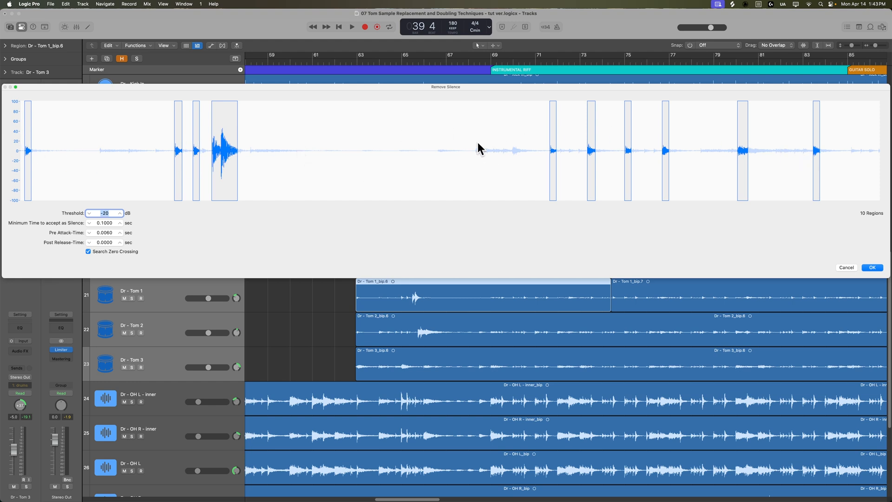
{"action": "mouse_move", "coordinate": [514, 173]}
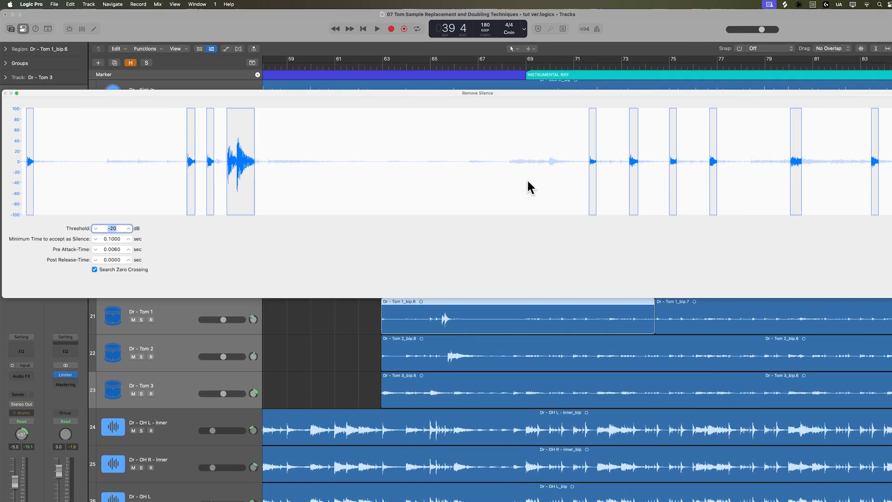
- Raise the Tom 1 silence threshold to -10 dB and lengthen post-release time
{"action": "left_click", "coordinate": [180, 317]}
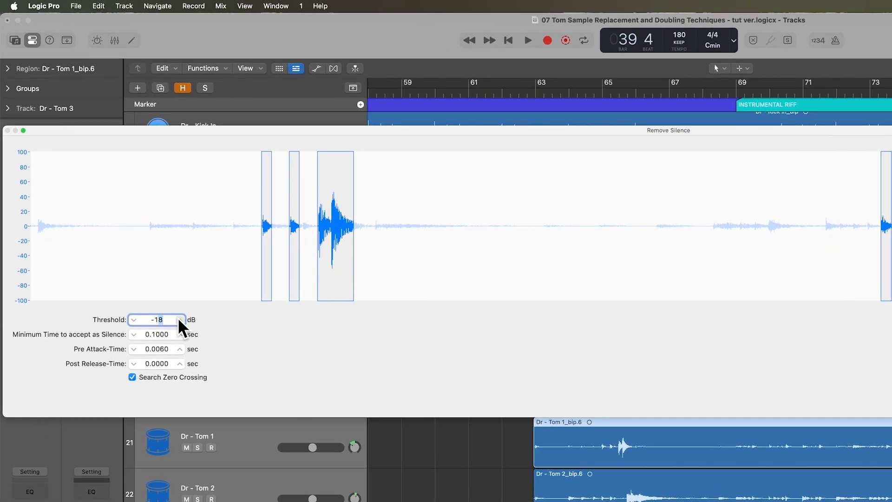
{"action": "left_click", "coordinate": [132, 319]}
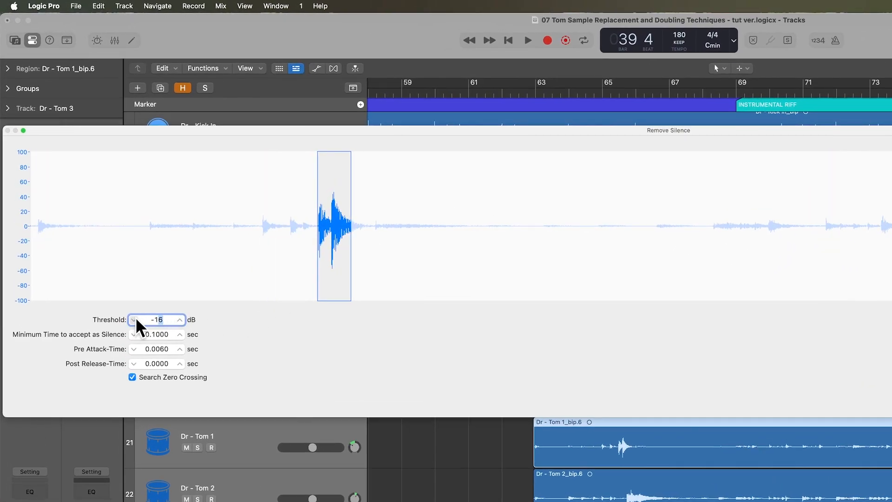
{"action": "left_click", "coordinate": [180, 316]}
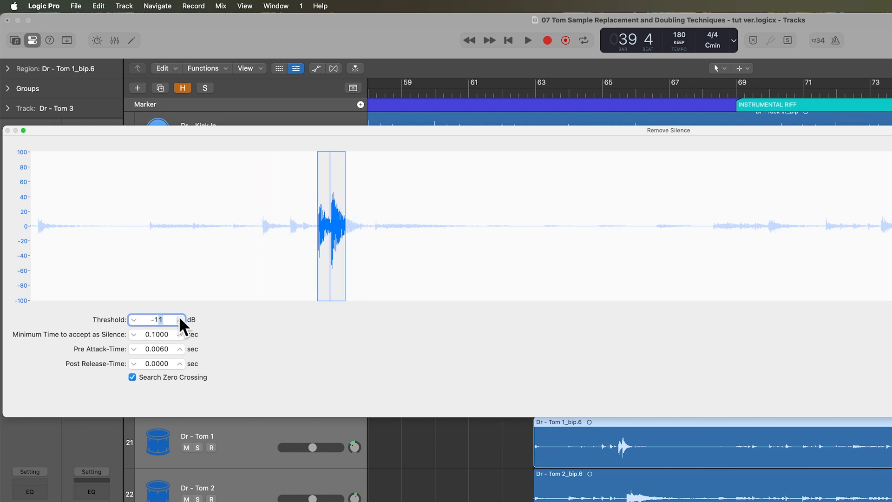
{"action": "left_click", "coordinate": [180, 316]}
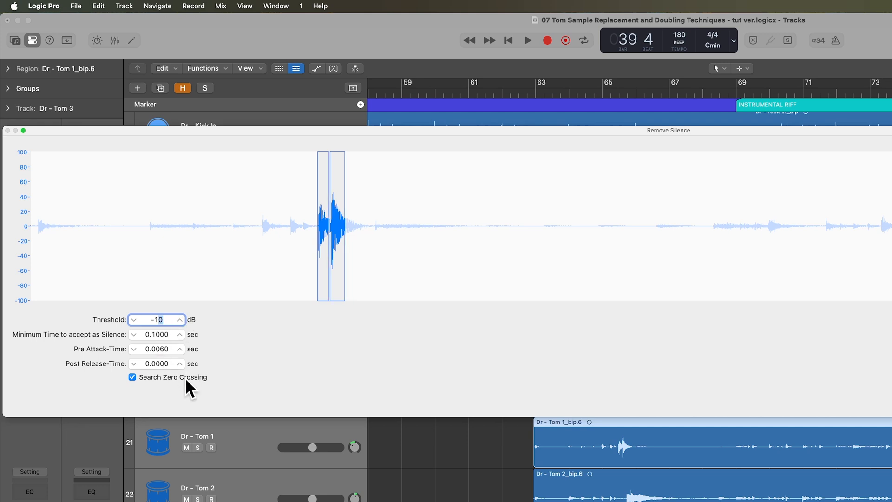
{"action": "left_click", "coordinate": [179, 361]}
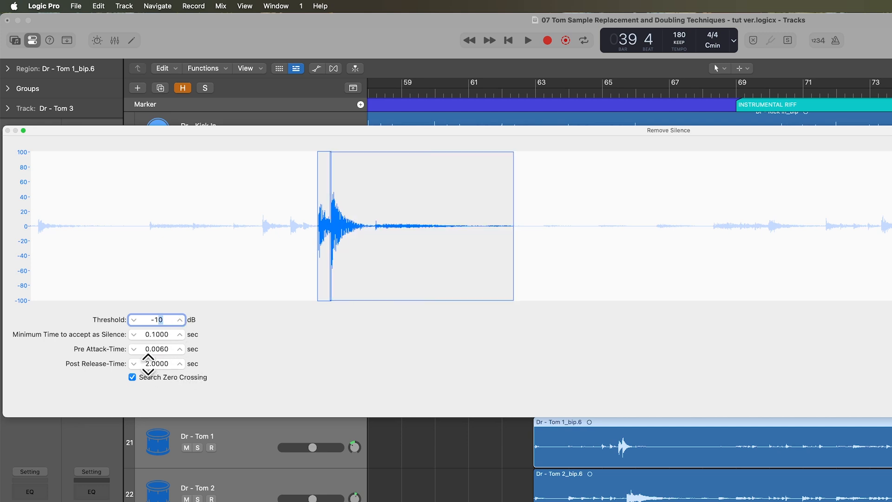
{"action": "left_click", "coordinate": [149, 370]}
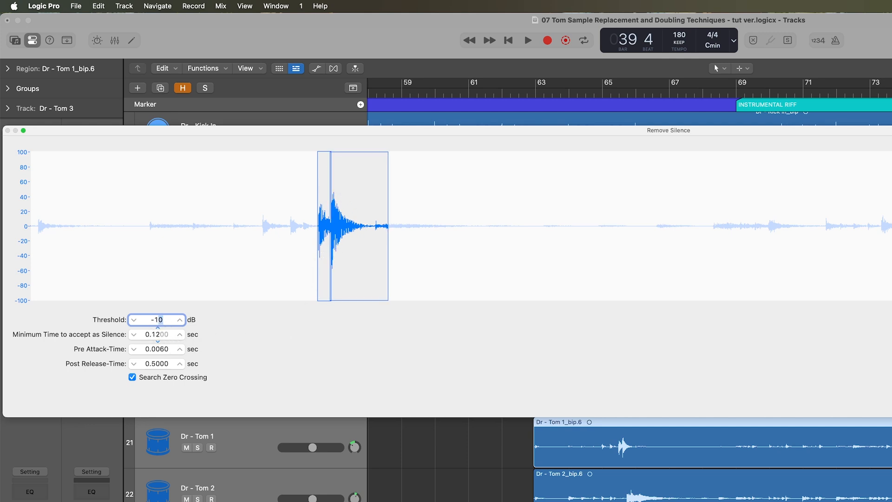
{"action": "left_click", "coordinate": [179, 331]}
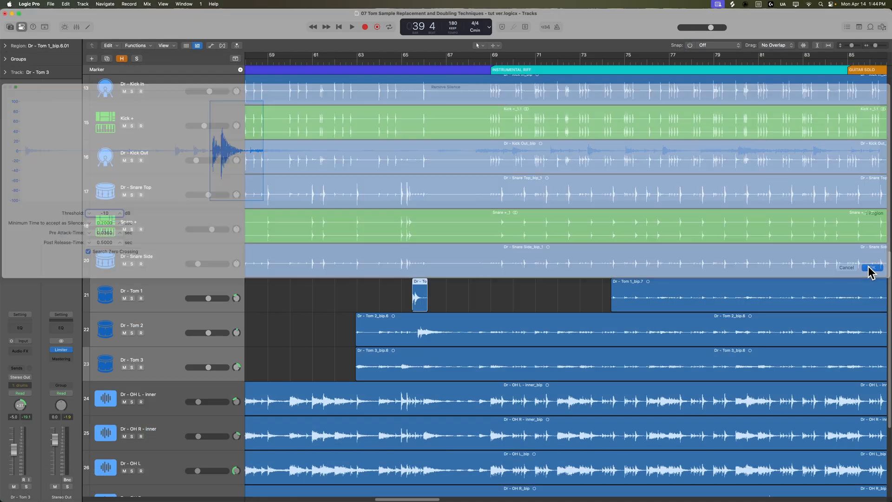
- Apply Remove Silence to Tom 1, Tom 2 and Tom 3, raising Minimum Time to 0.5 sec
{"action": "left_click", "coordinate": [871, 267]}
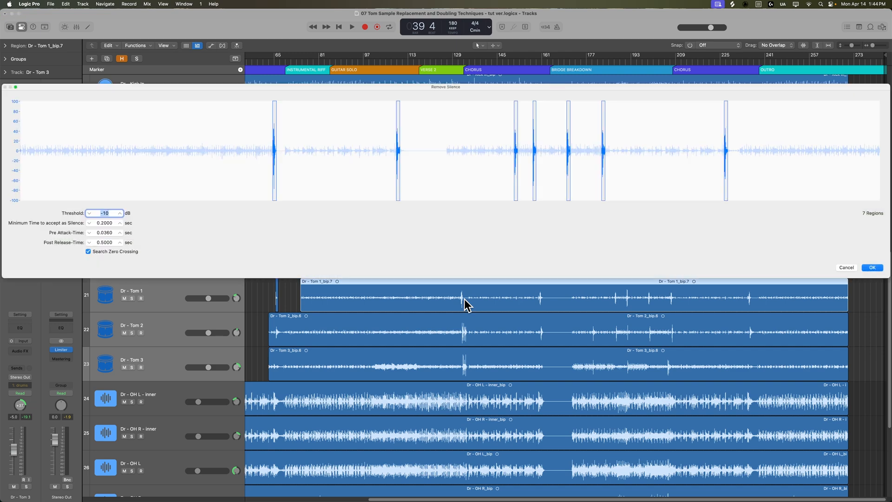
{"action": "left_click", "coordinate": [871, 268]}
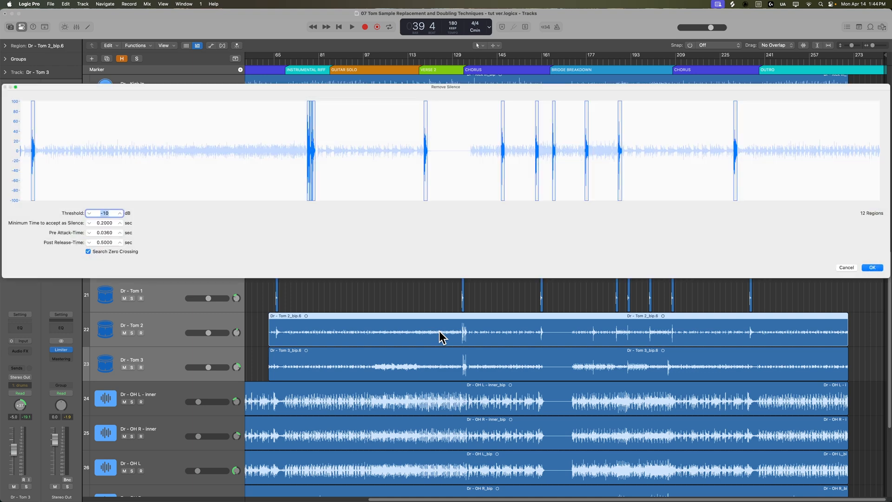
{"action": "mouse_move", "coordinate": [322, 111]}
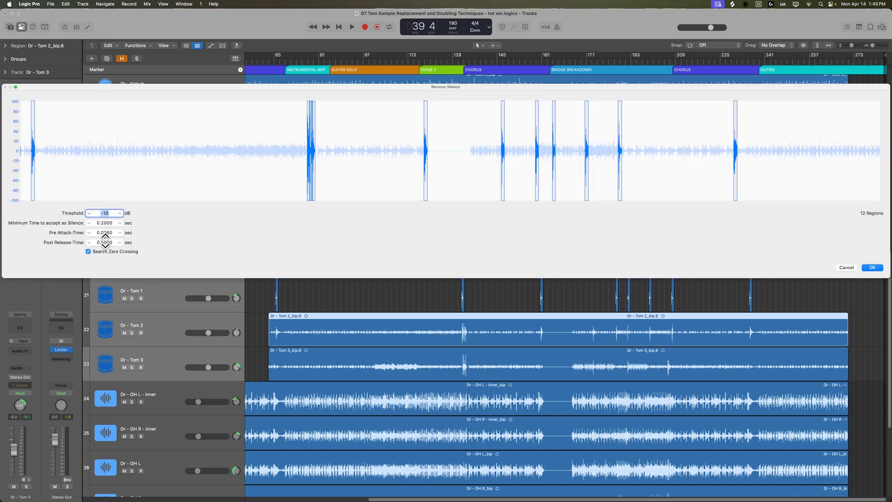
{"action": "left_click", "coordinate": [119, 221]}
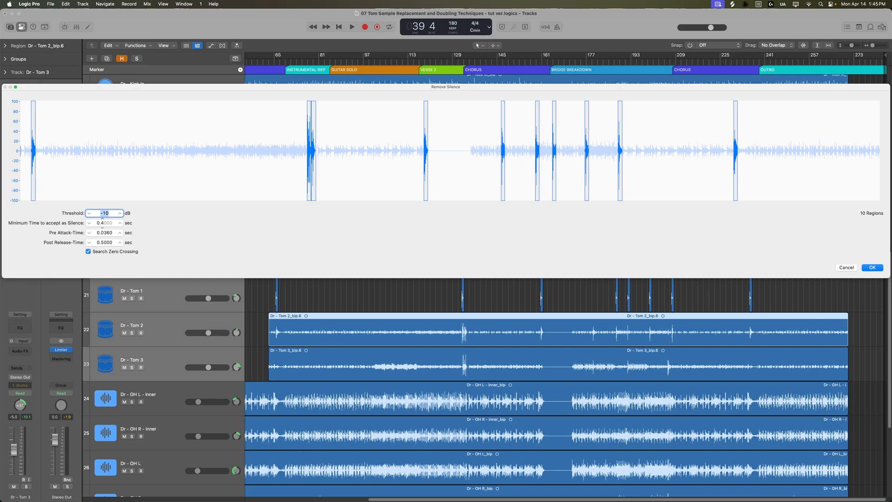
{"action": "left_click", "coordinate": [120, 221]}
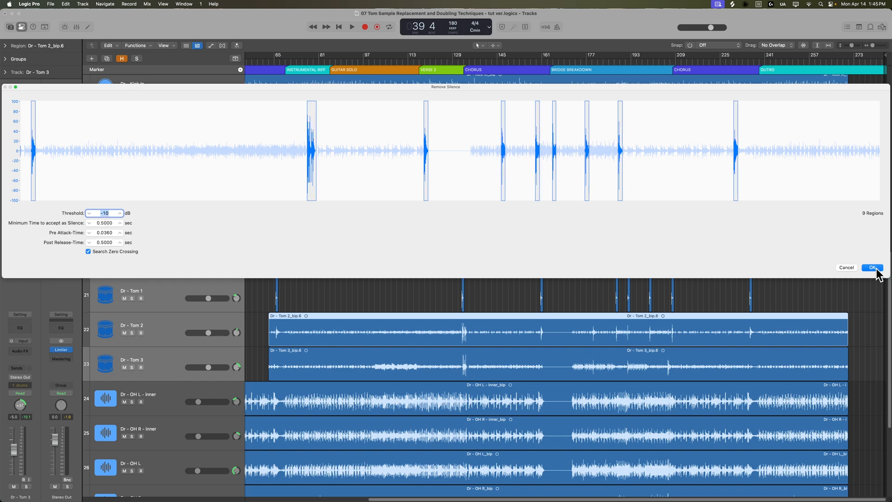
{"action": "left_click", "coordinate": [871, 267]}
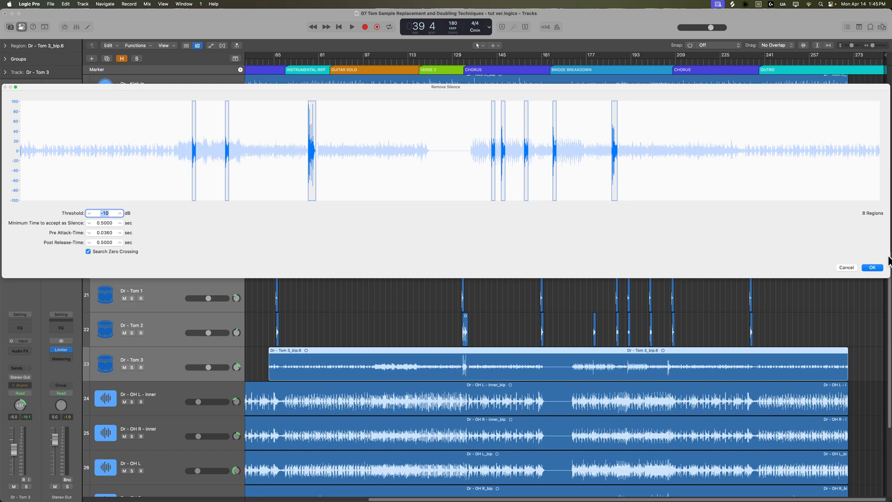
{"action": "left_click", "coordinate": [872, 267]}
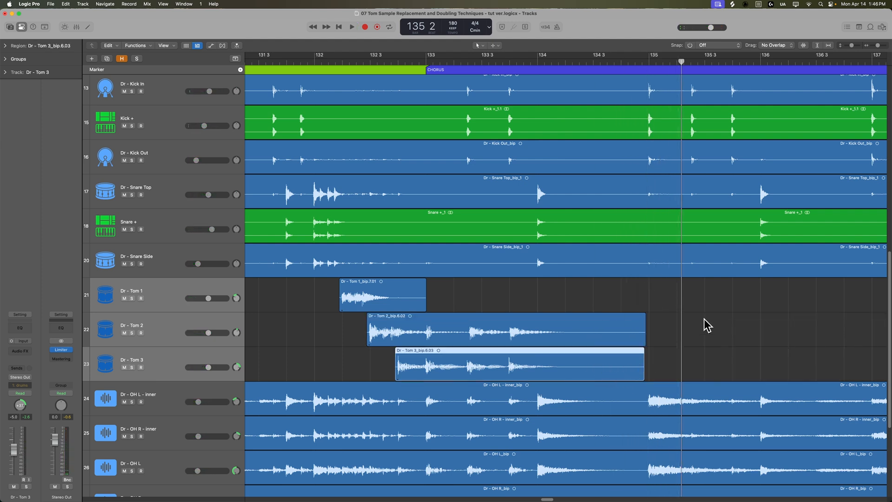
- Select the Tom 2 and Tom 3 hits and add fade-outs to them
{"action": "left_click", "coordinate": [505, 330]}
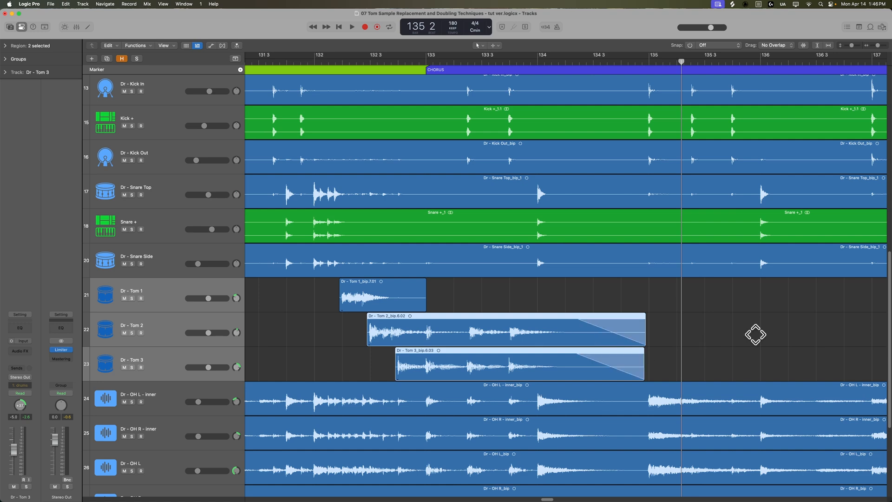
{"action": "left_click", "coordinate": [484, 308]}
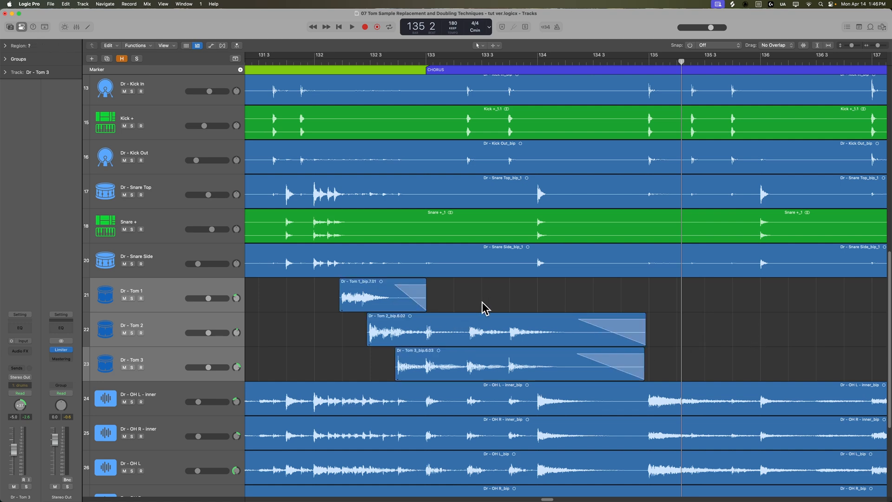
{"action": "left_click", "coordinate": [352, 27]}
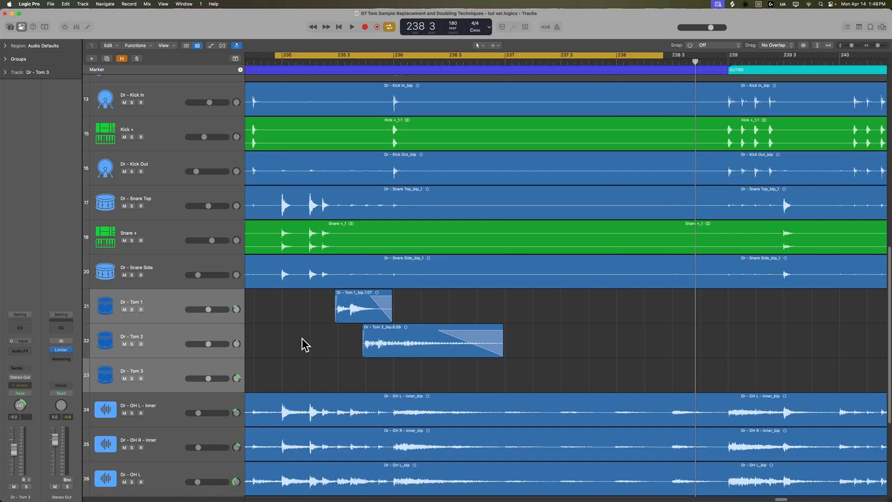
- Zoom out horizontally so the whole song fits in the Tracks area
{"action": "left_click", "coordinate": [351, 27]}
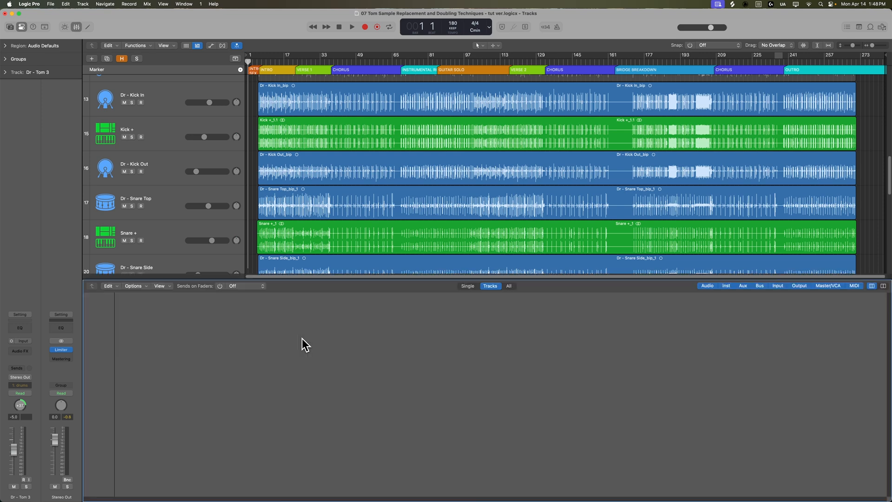
{"action": "left_click", "coordinate": [489, 286]}
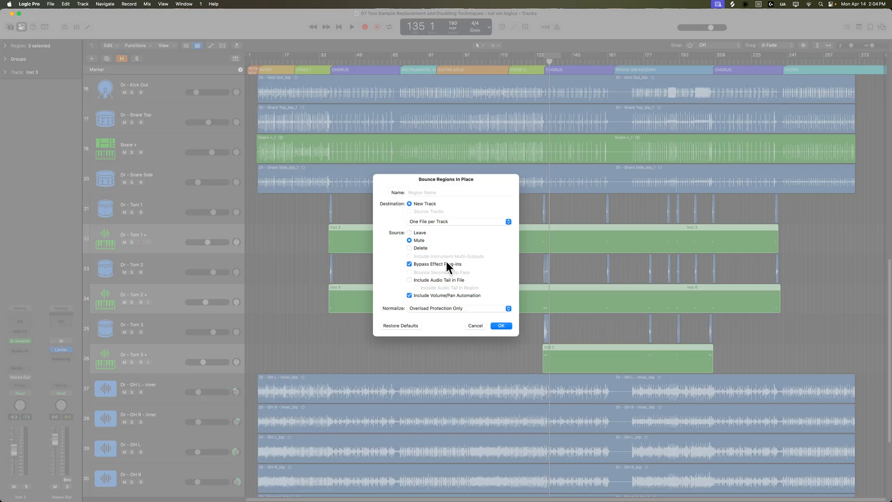
- Bounce the tom replacements in place without volume/pan automation and with Normalize off
{"action": "left_click", "coordinate": [409, 296]}
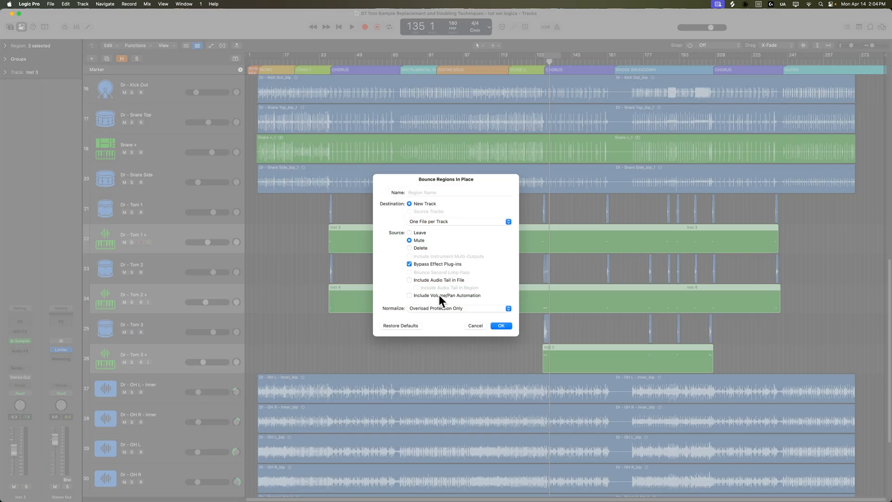
{"action": "left_click", "coordinate": [457, 308]}
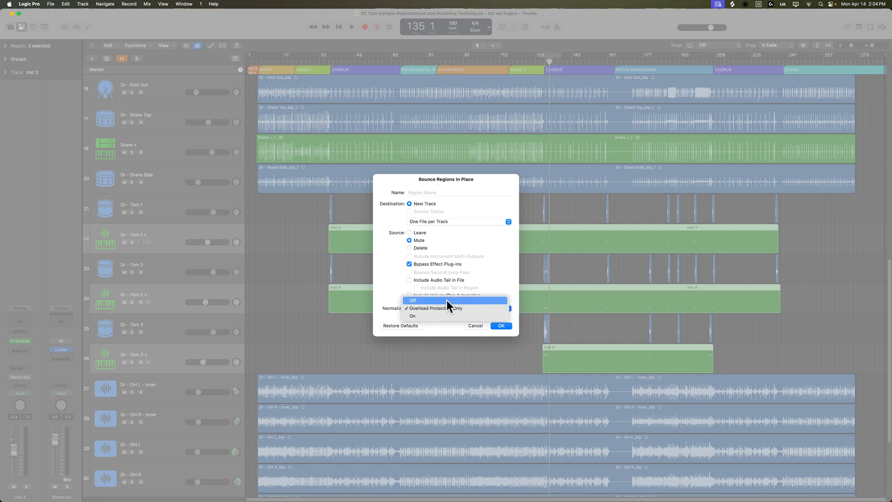
{"action": "left_click", "coordinate": [412, 300]}
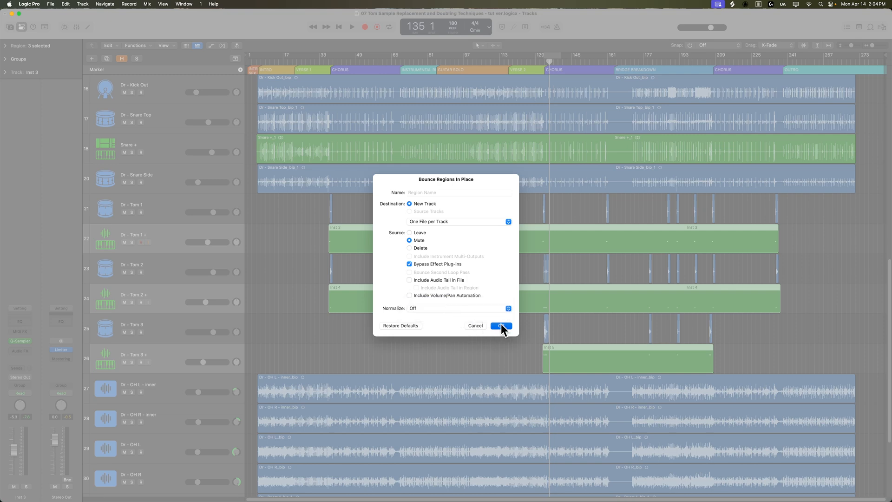
{"action": "left_click", "coordinate": [499, 325]}
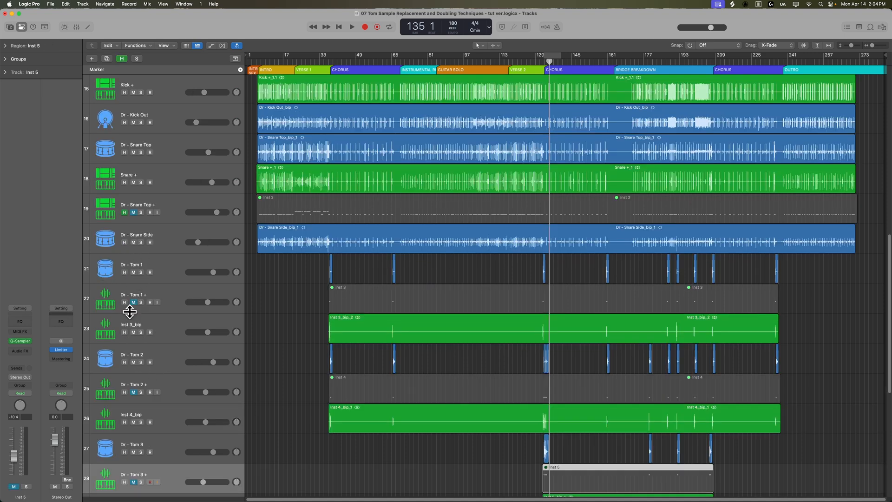
- Scroll down the track list and select the Tom 1 hit regions
{"action": "scroll", "scroll_direction": "down", "scroll_amount": 3}
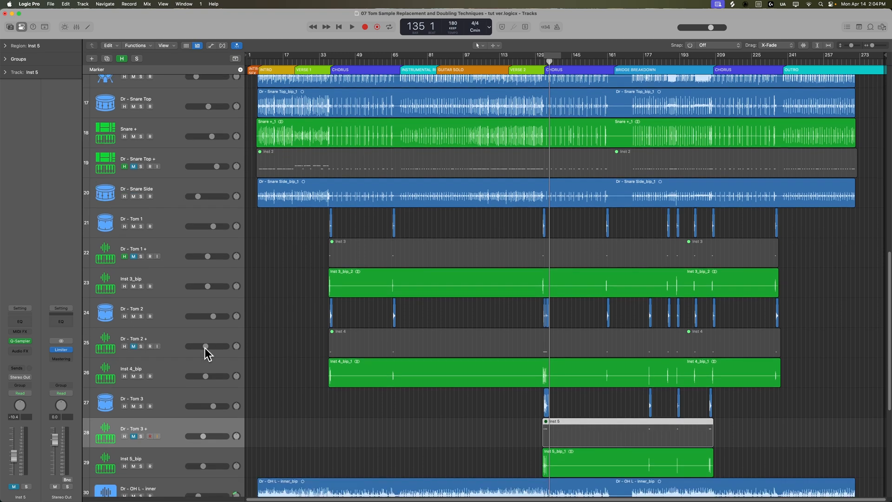
{"action": "scroll", "scroll_direction": "down", "scroll_amount": 3}
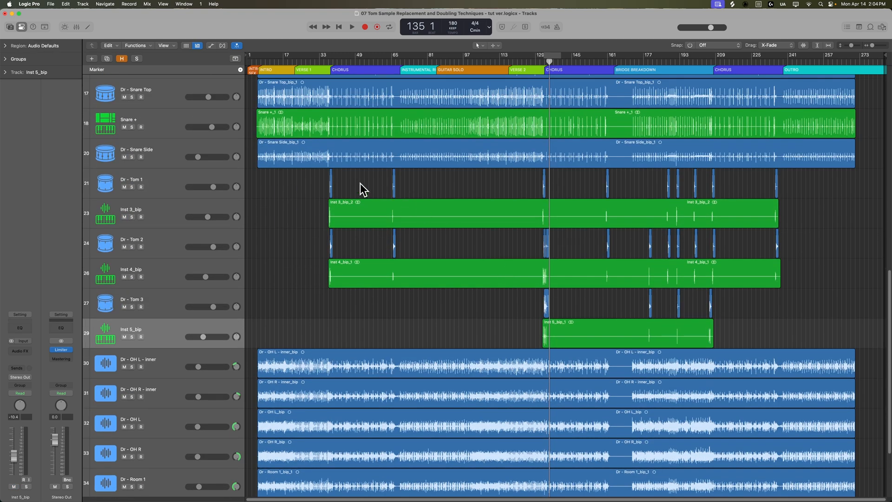
{"action": "left_click", "coordinate": [137, 179]}
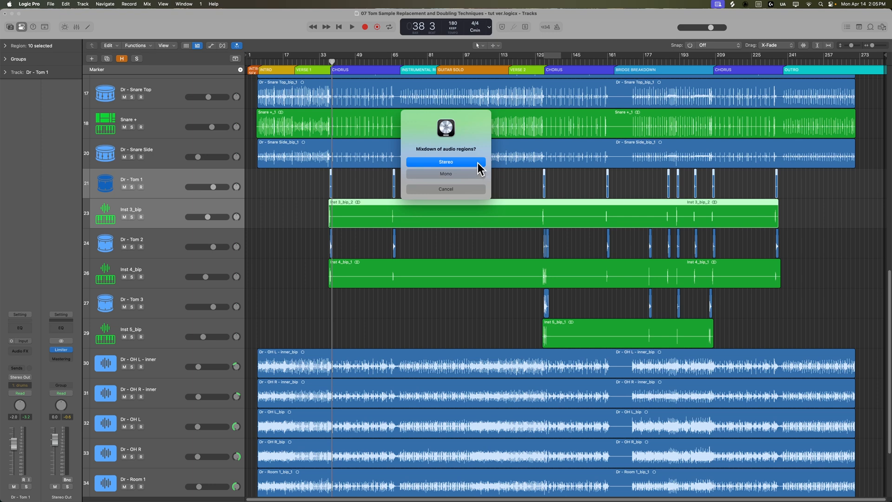
- Merge the Tom 1 and Tom 2 hits with their bounces into stereo regions
{"action": "left_click", "coordinate": [445, 161]}
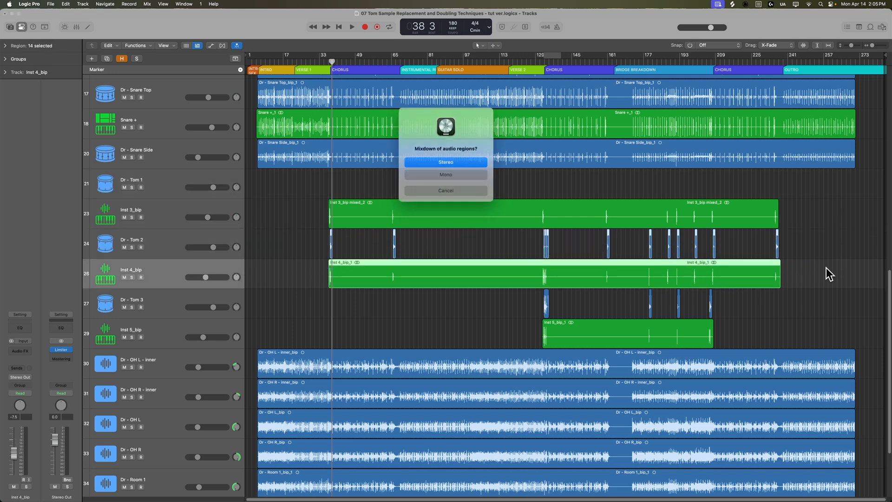
{"action": "left_click", "coordinate": [446, 162]}
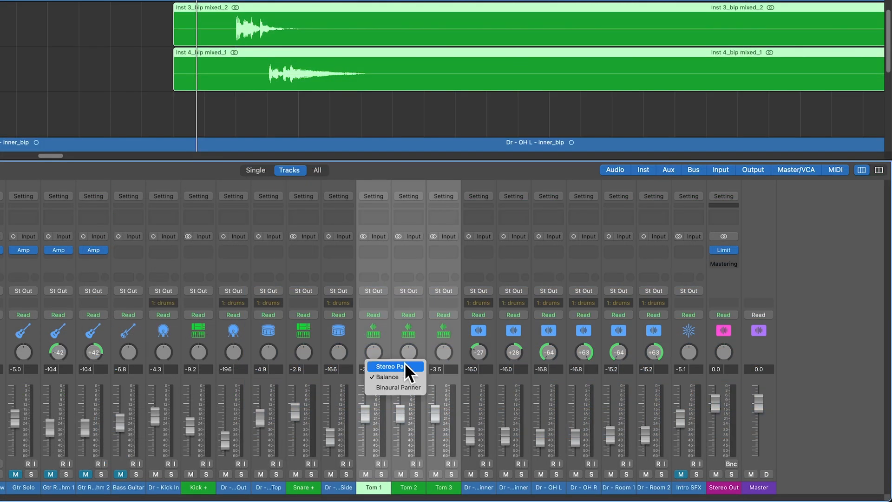
- Set the Tom 1–3 mixer channels to Stereo Pan
{"action": "left_click", "coordinate": [389, 365]}
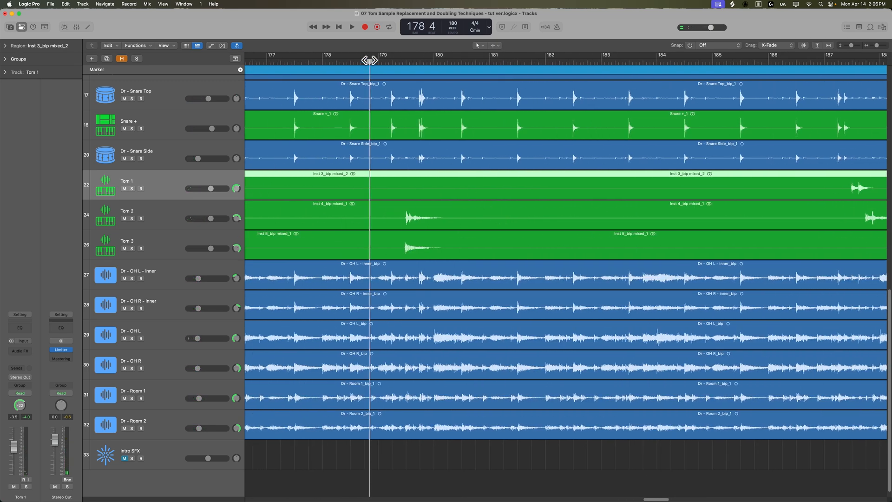
- Play back the merged tom fill from around bar 187
{"action": "left_click", "coordinate": [351, 27]}
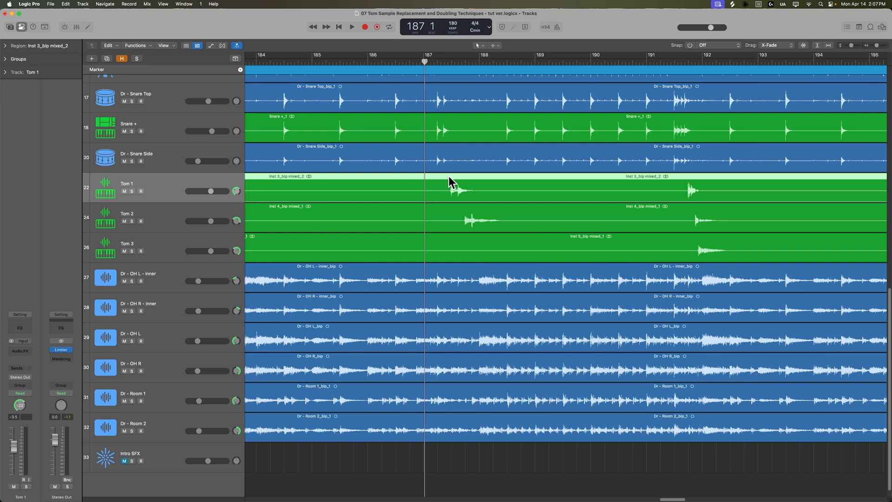
{"action": "scroll", "scroll_direction": "right", "scroll_amount": 3}
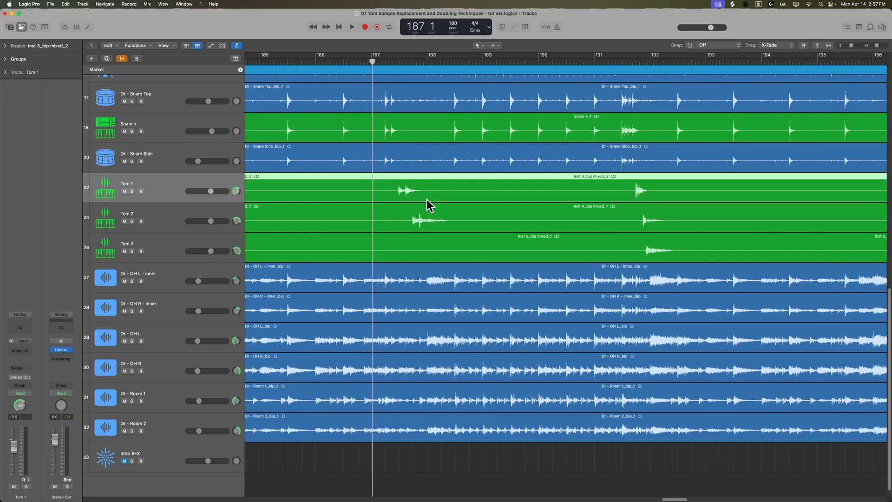
{"action": "left_click", "coordinate": [351, 27]}
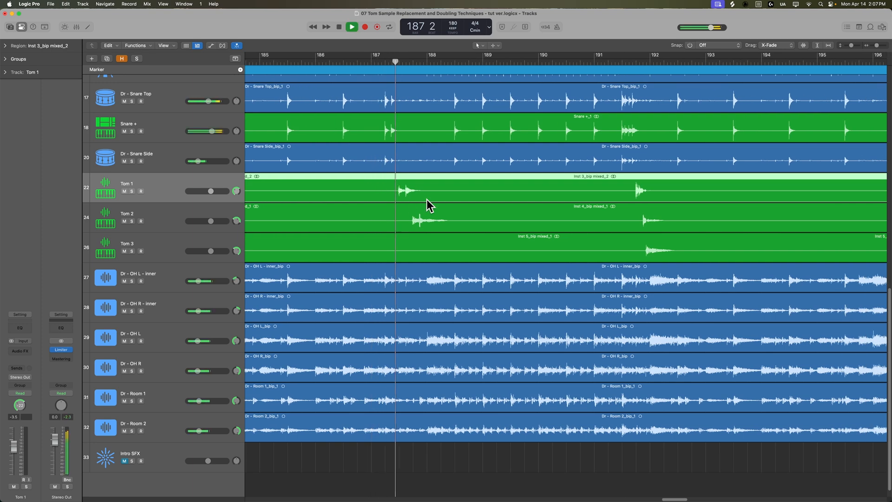